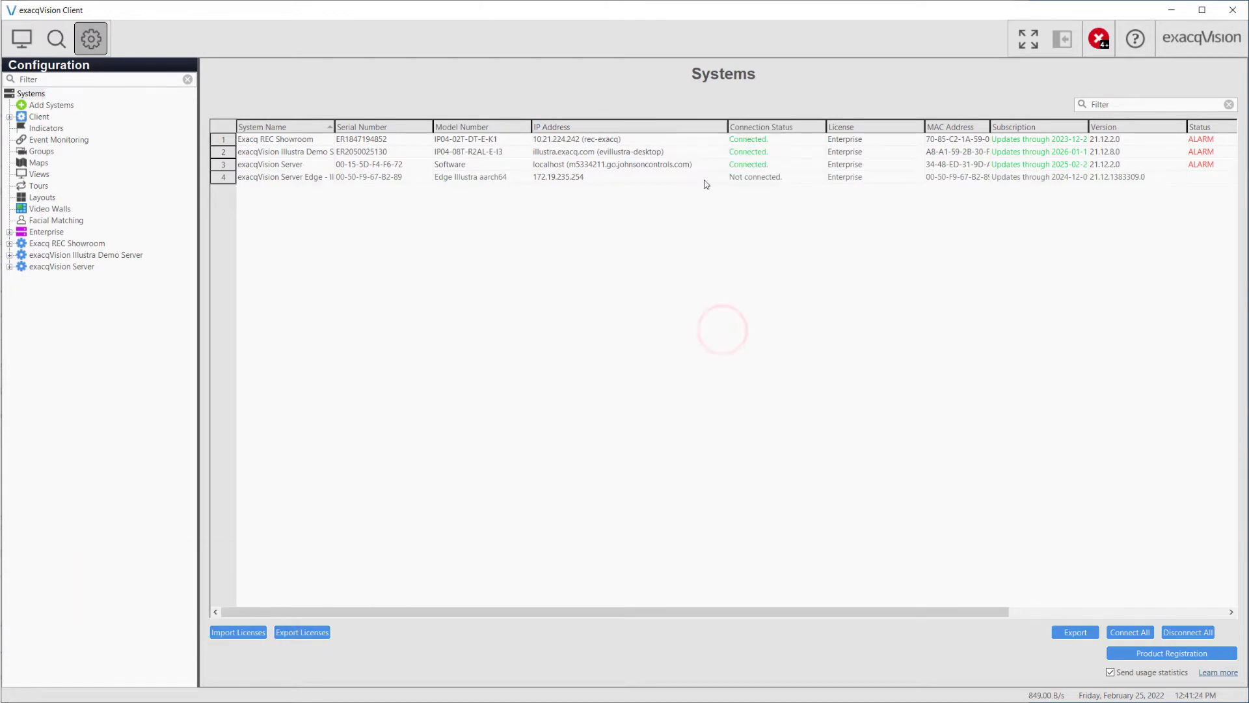
Bring up the column chooser from the systems table header to add the City column.
right_click(630, 127)
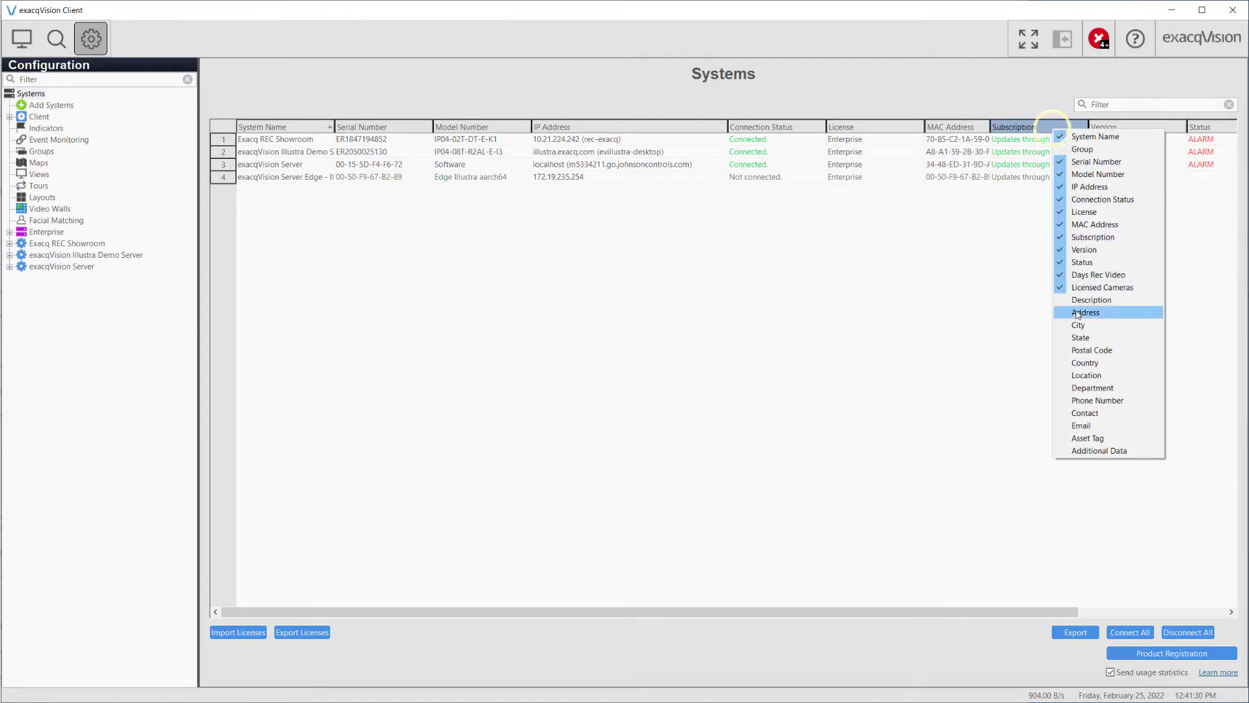
mouse_move(1094, 324)
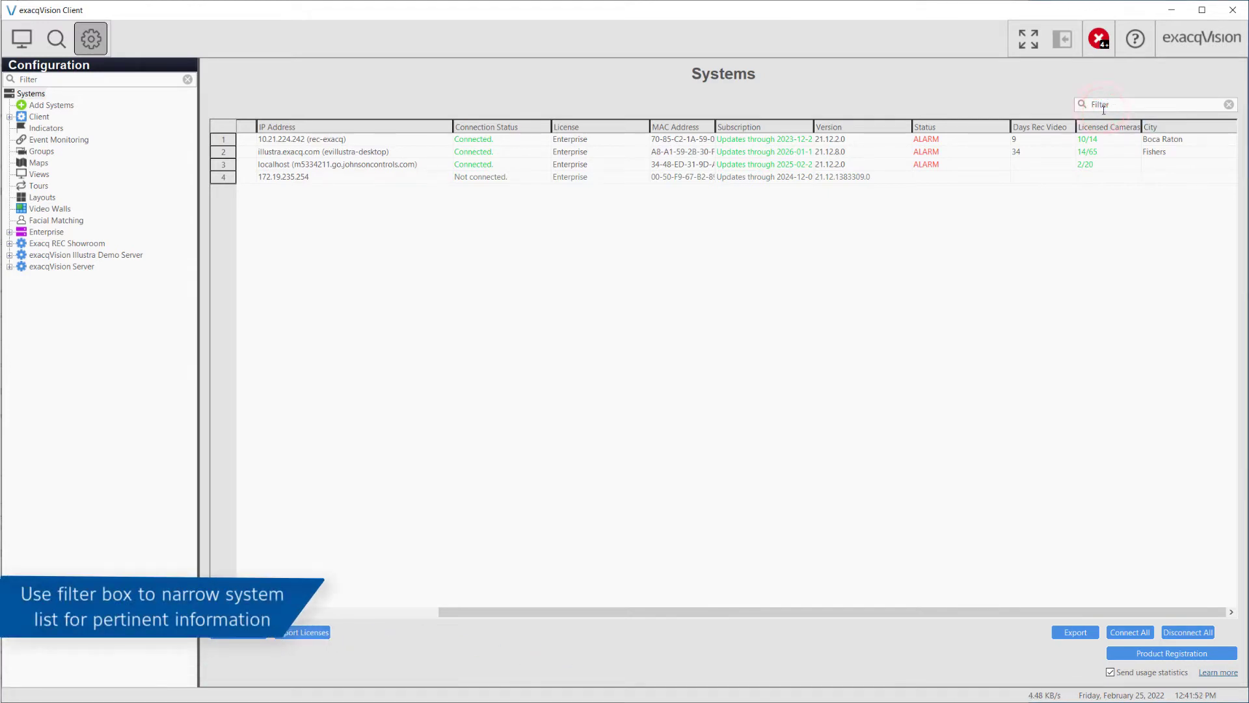
type("Fisher")
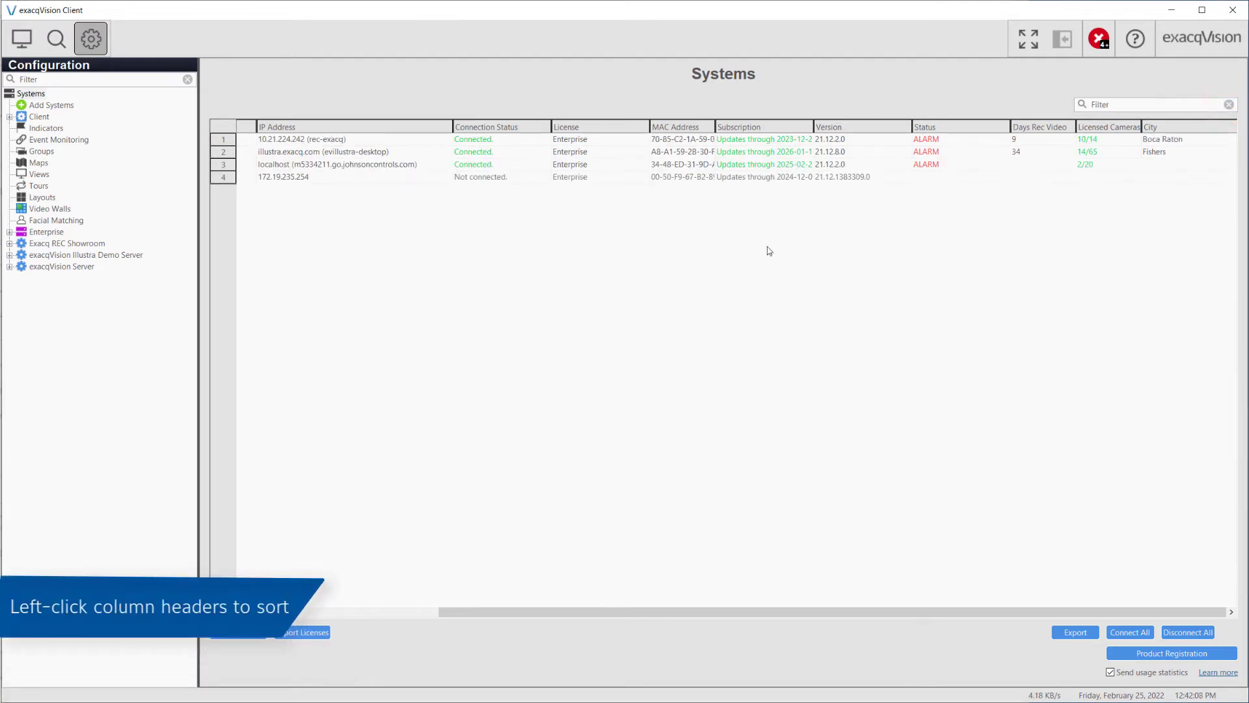
Sort the systems by City, then reverse the City sort order.
left_click(1153, 126)
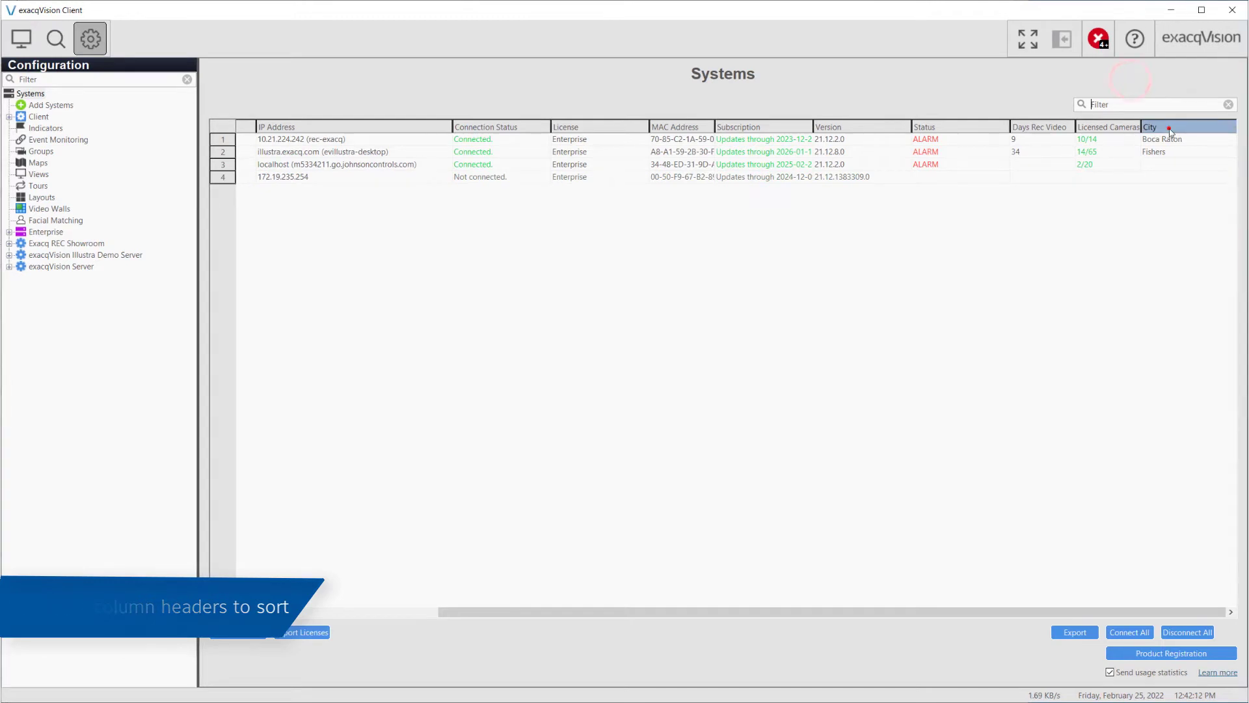
left_click(1150, 126)
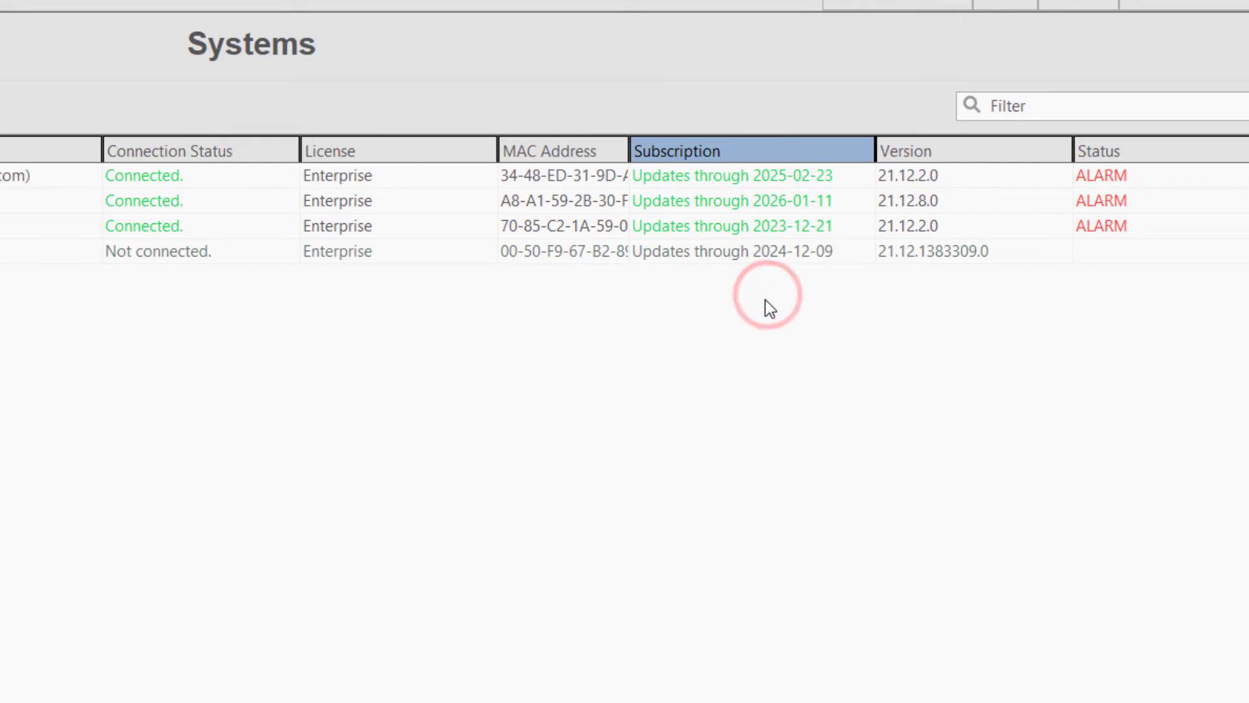
mouse_move(375, 185)
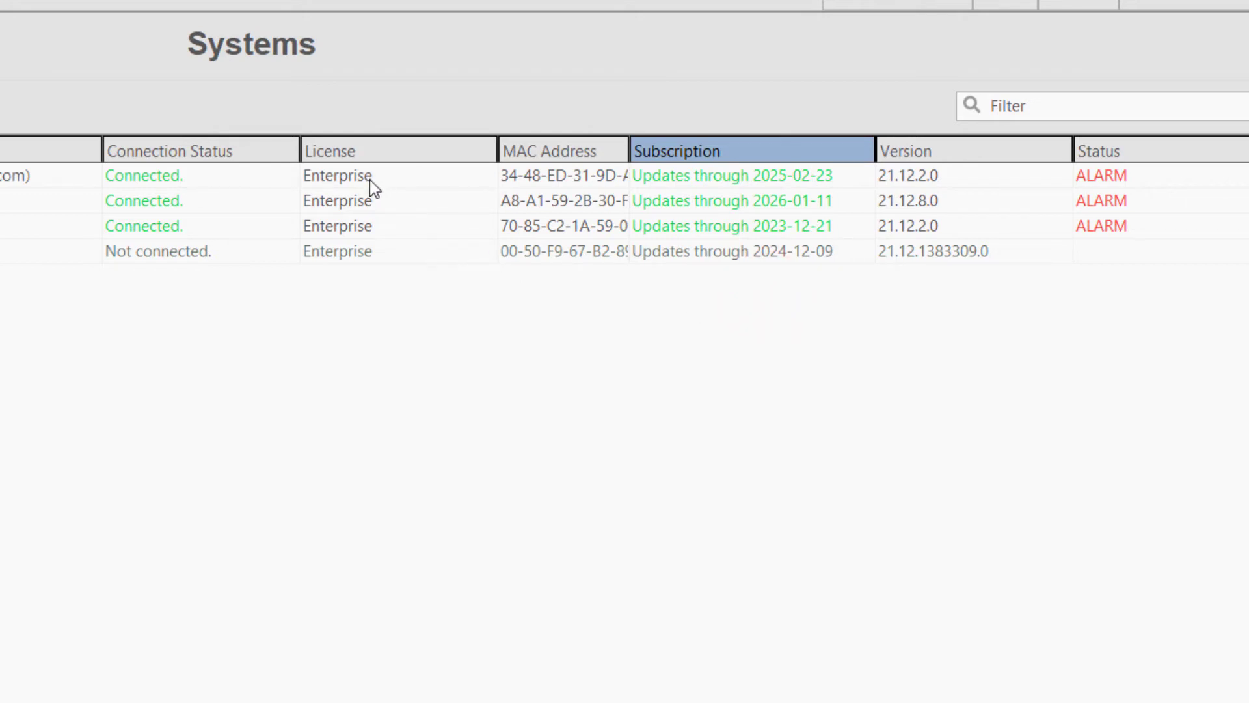
mouse_move(379, 264)
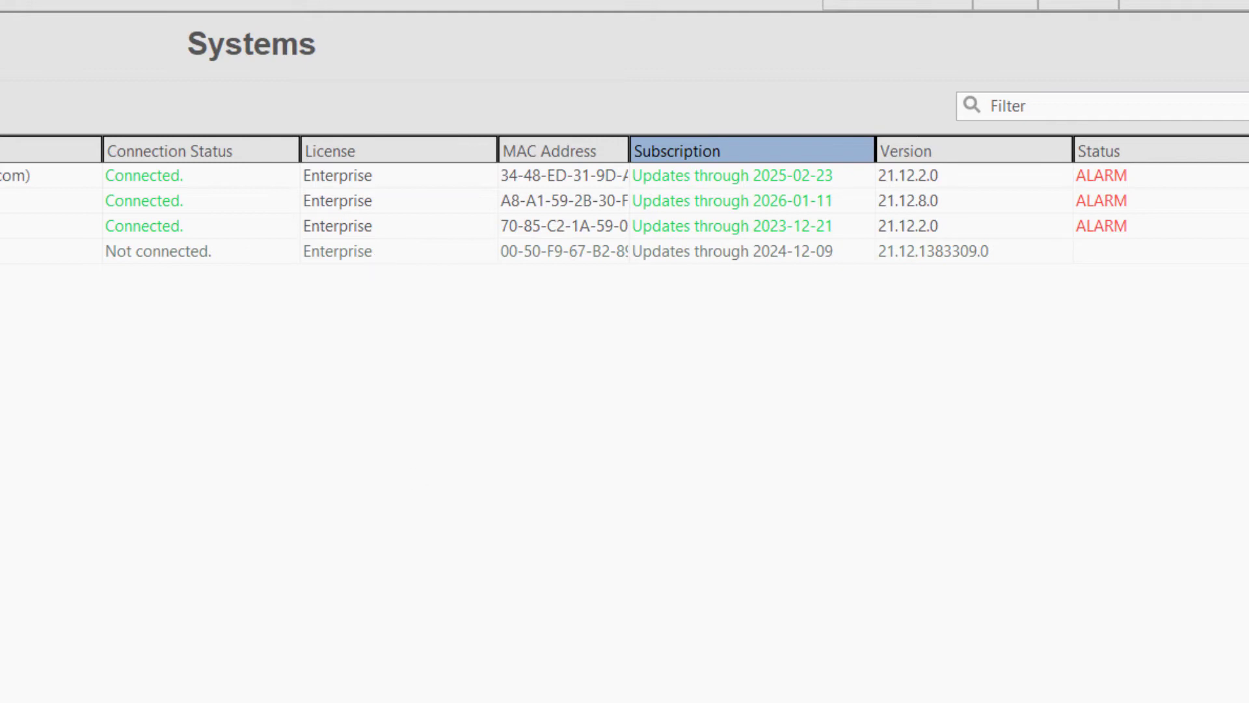
Scroll the systems table right to reach the Status column and the Illustra Demo Server's ALARM.
scroll("right", 3)
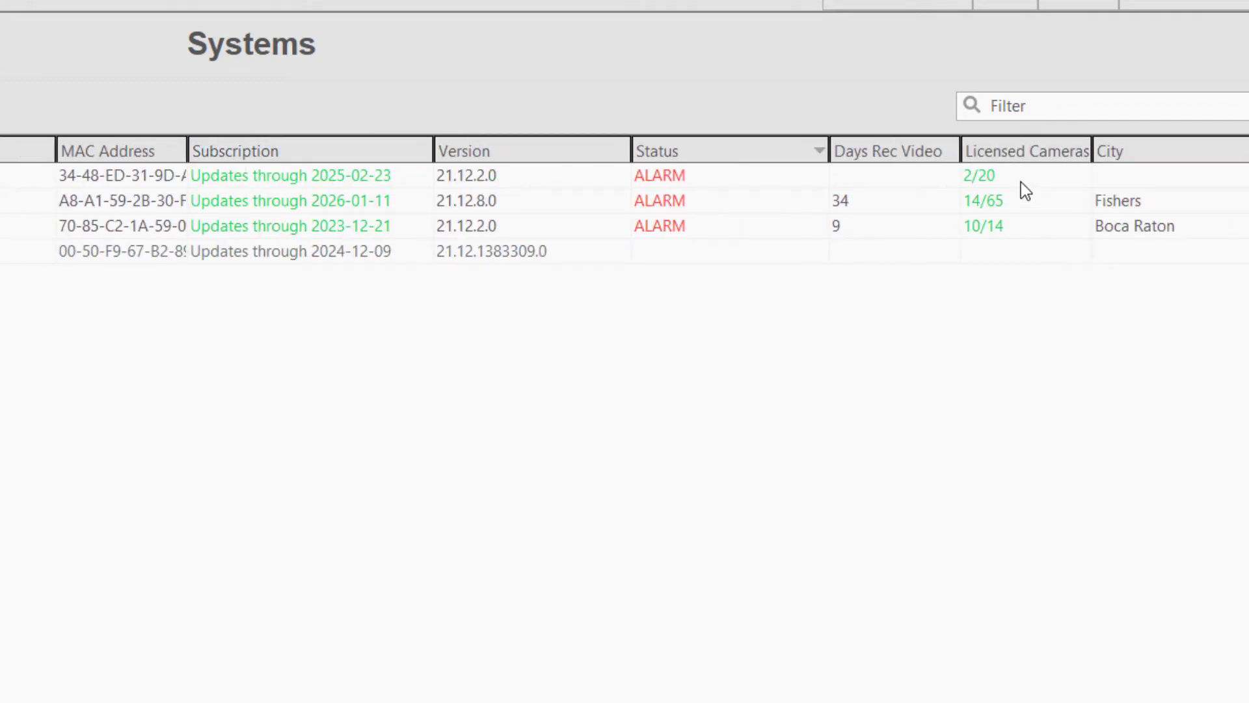
mouse_move(1026, 233)
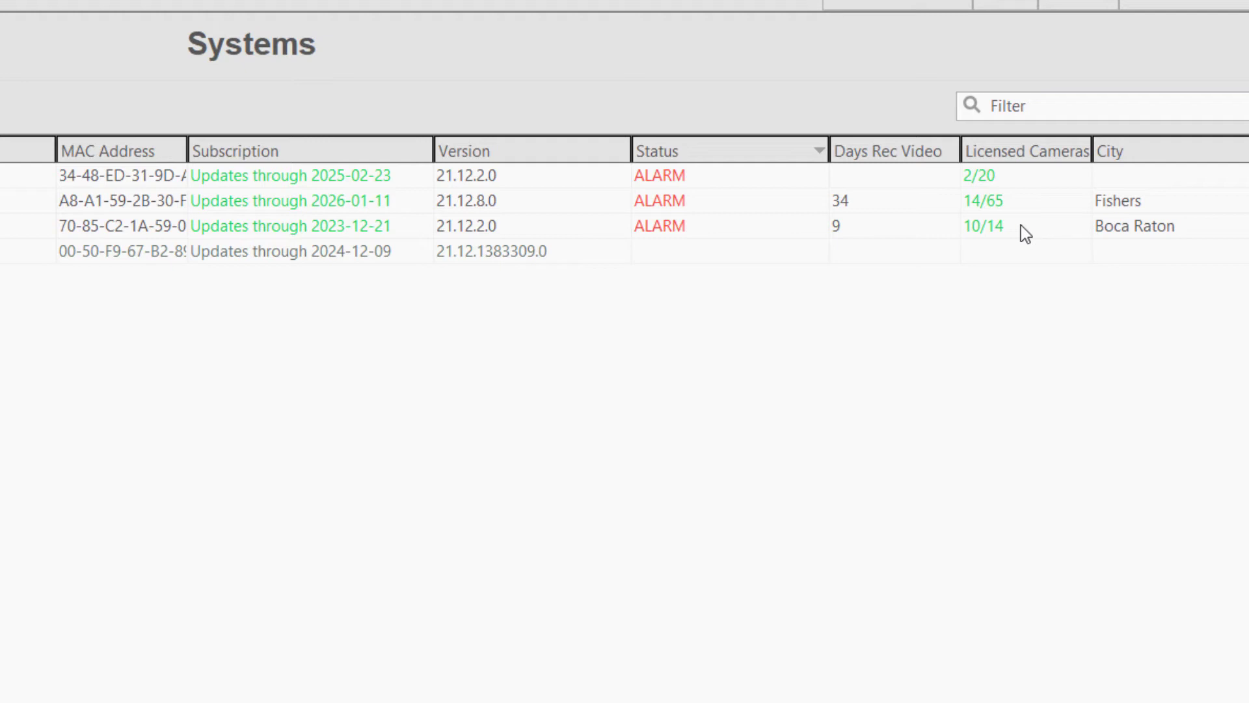
mouse_move(719, 199)
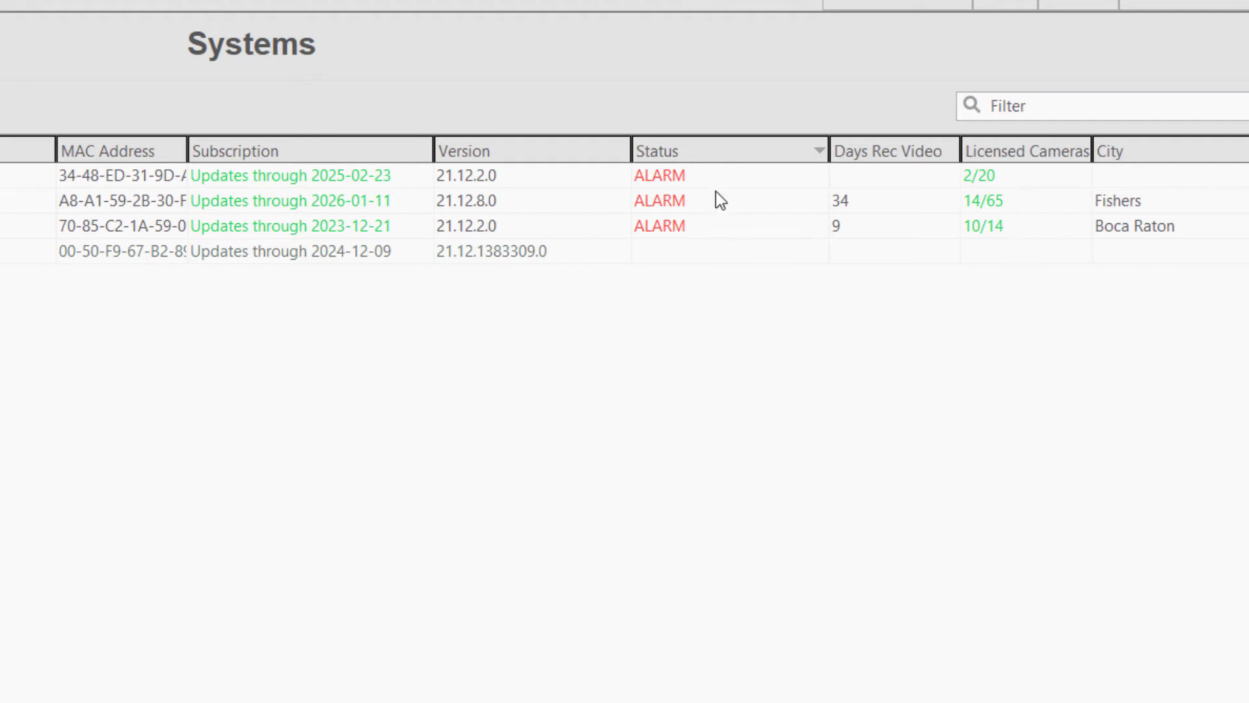
mouse_move(716, 299)
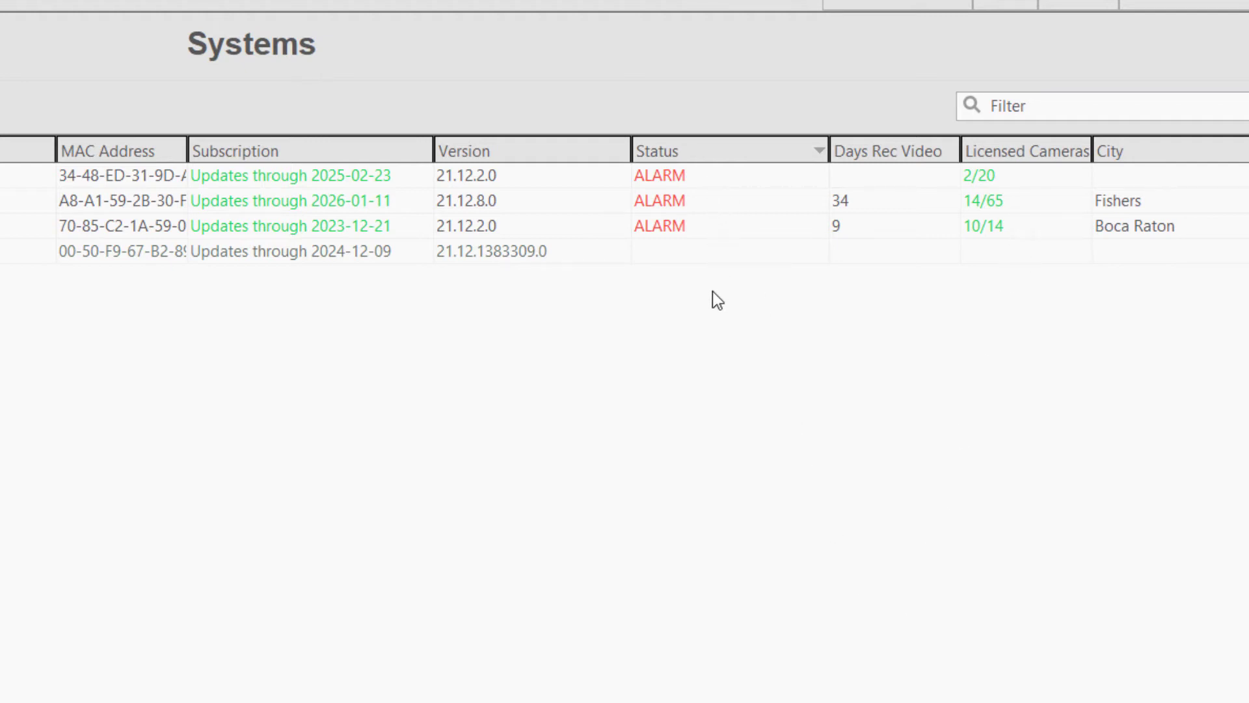
mouse_move(709, 292)
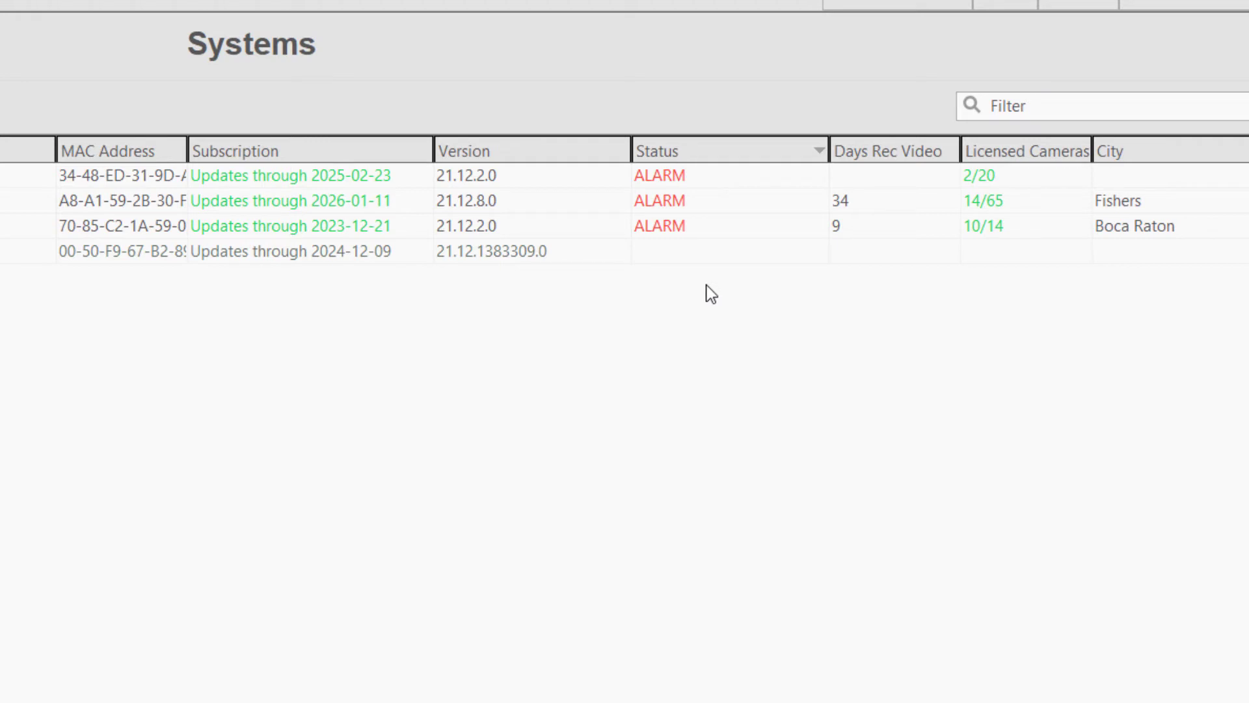
mouse_move(681, 235)
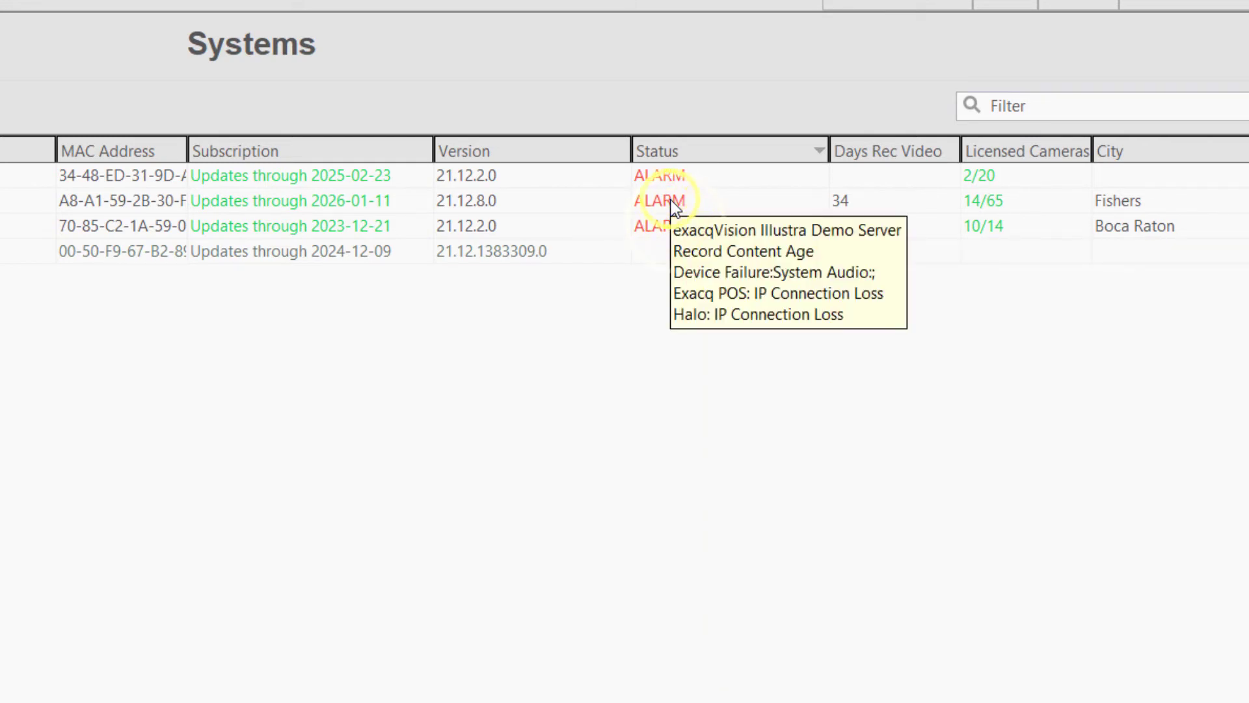
mouse_move(669, 183)
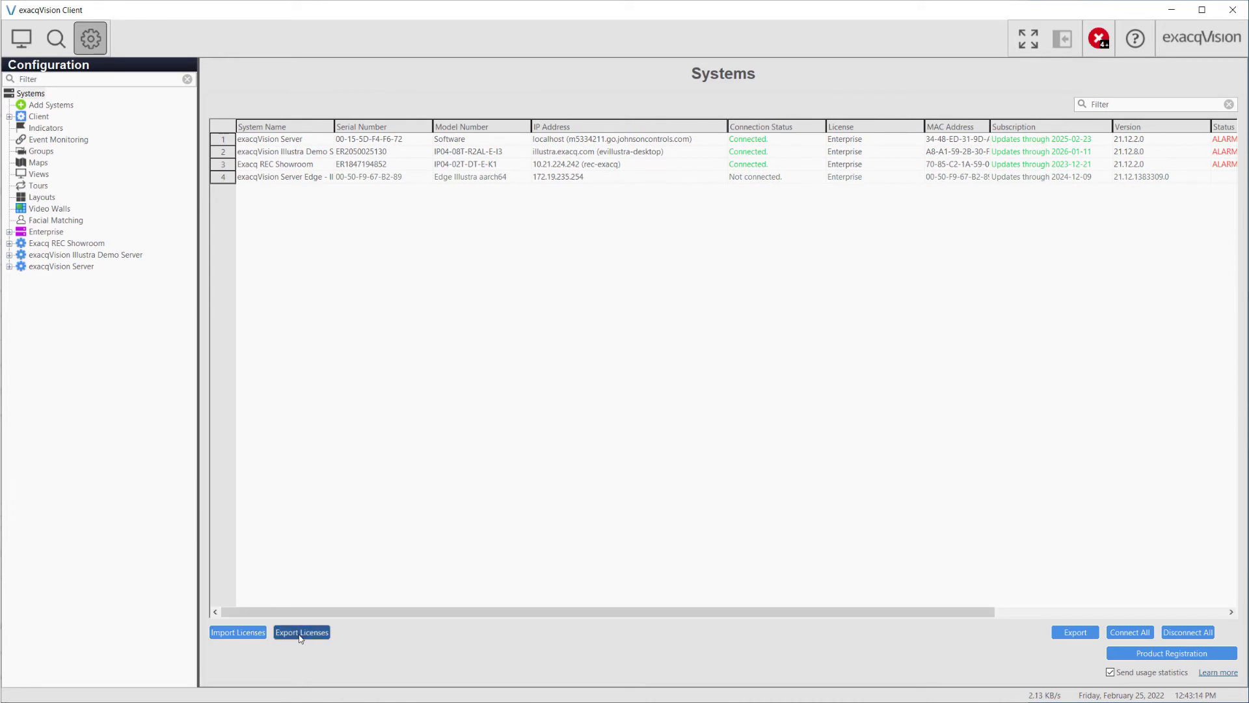
Export the system licenses as licenses.csv into the exacqVision Files folder.
left_click(301, 633)
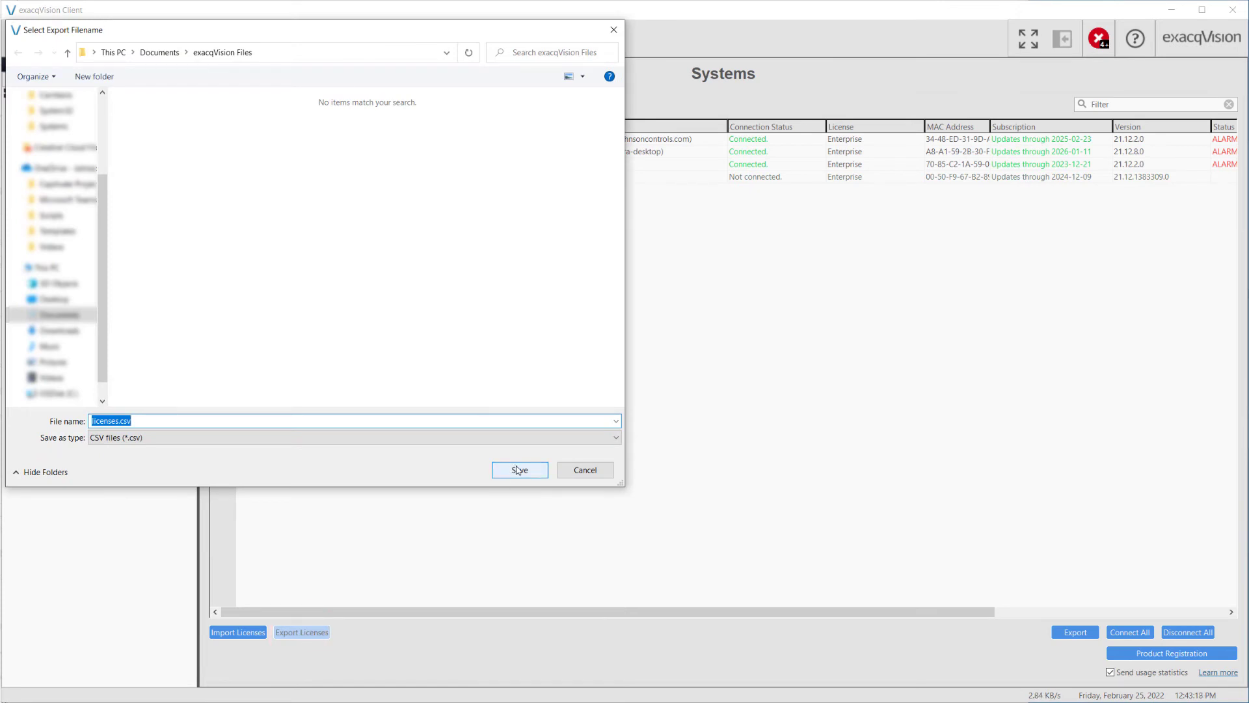
left_click(520, 470)
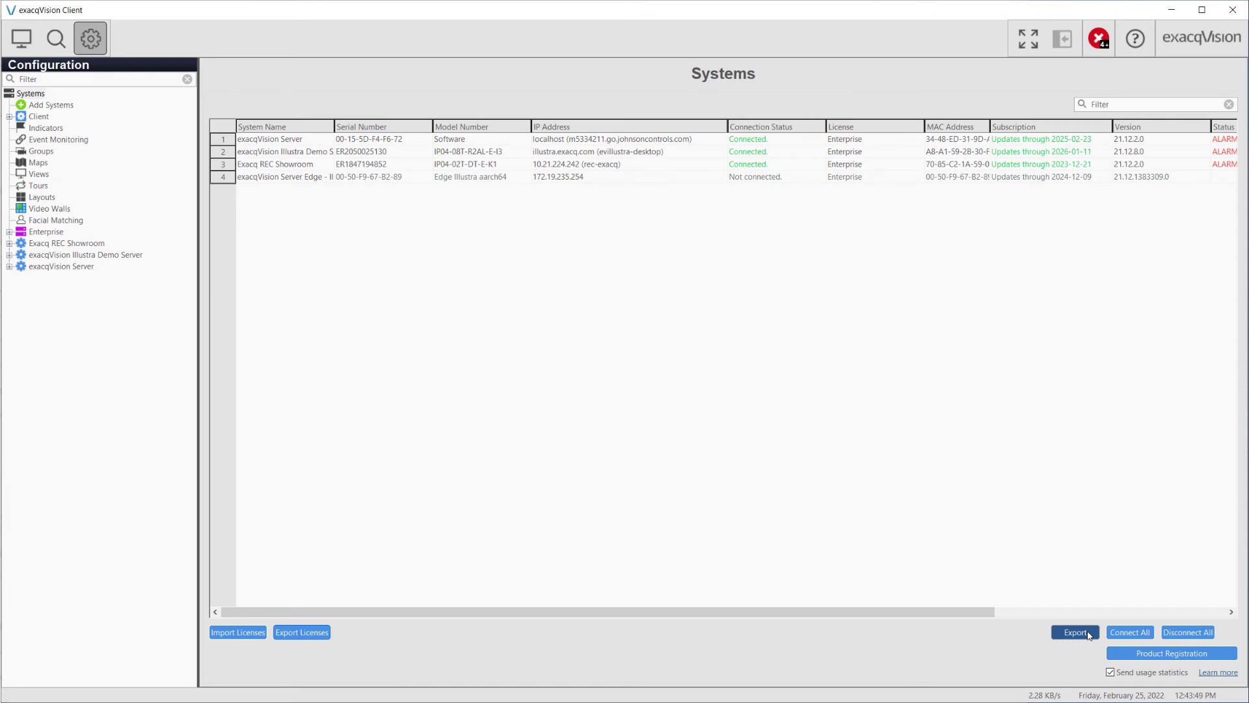
Export the system list as Systems.csv beside licenses.csv.
left_click(1075, 633)
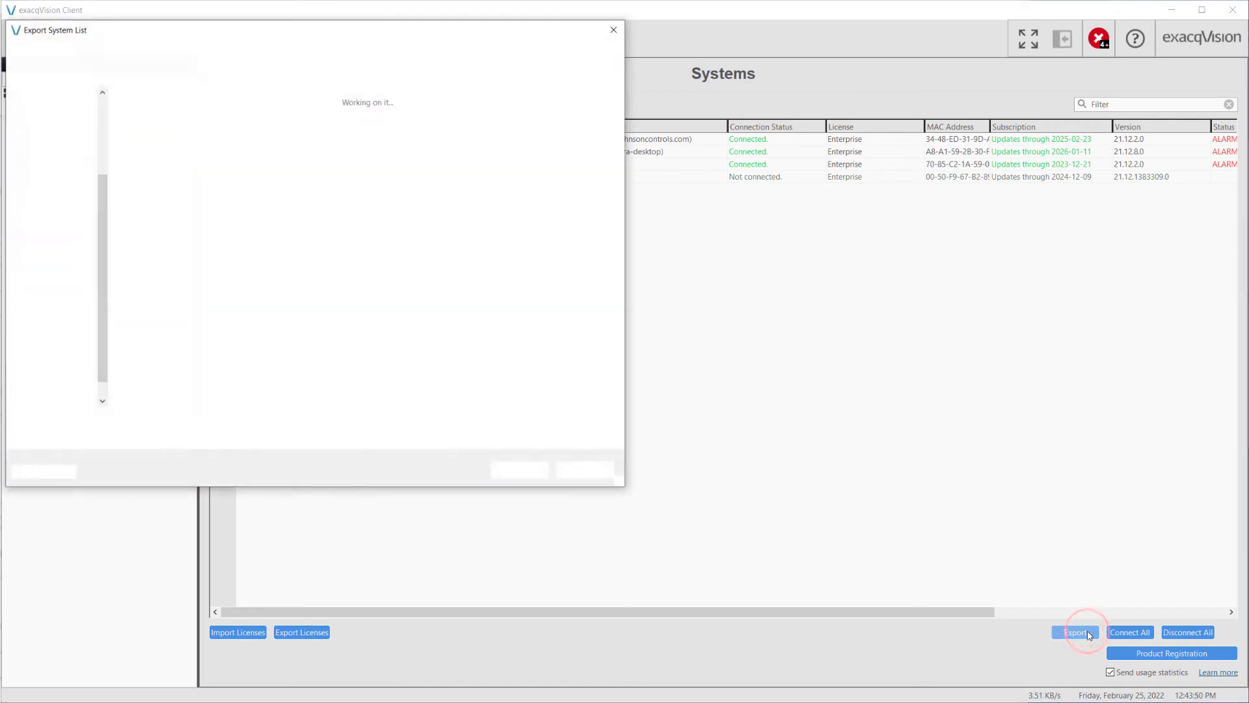
left_click(1075, 632)
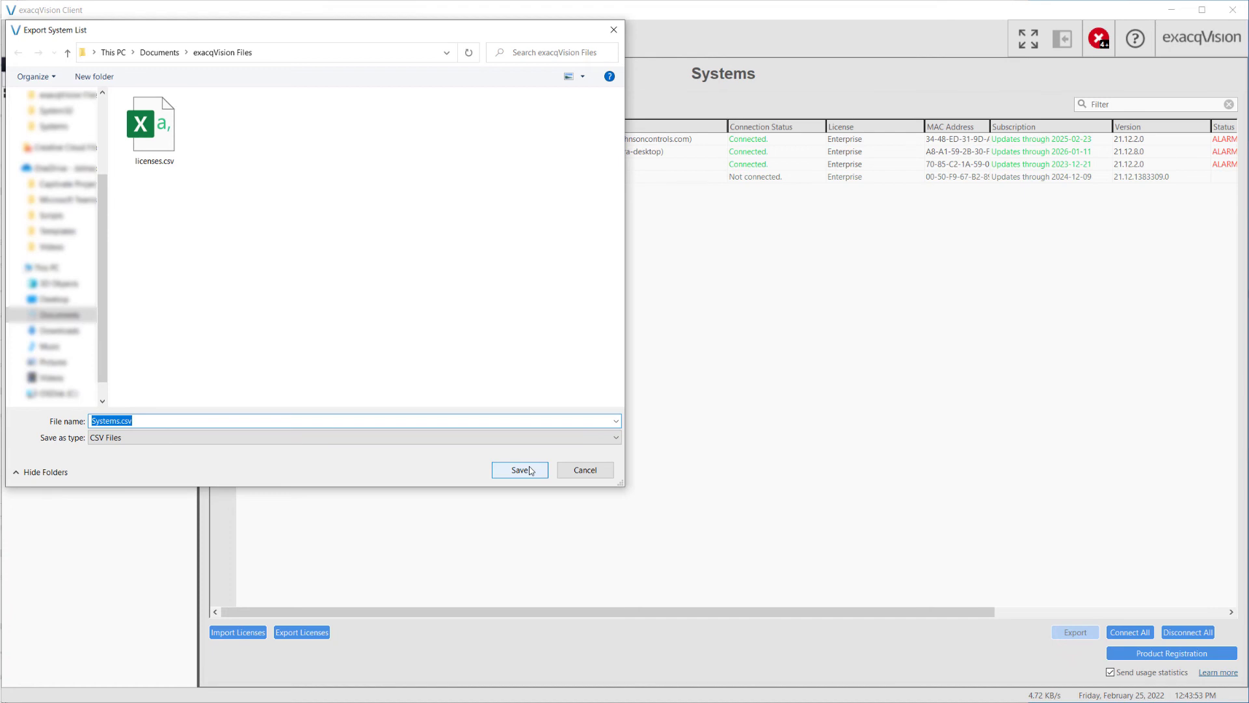
left_click(519, 470)
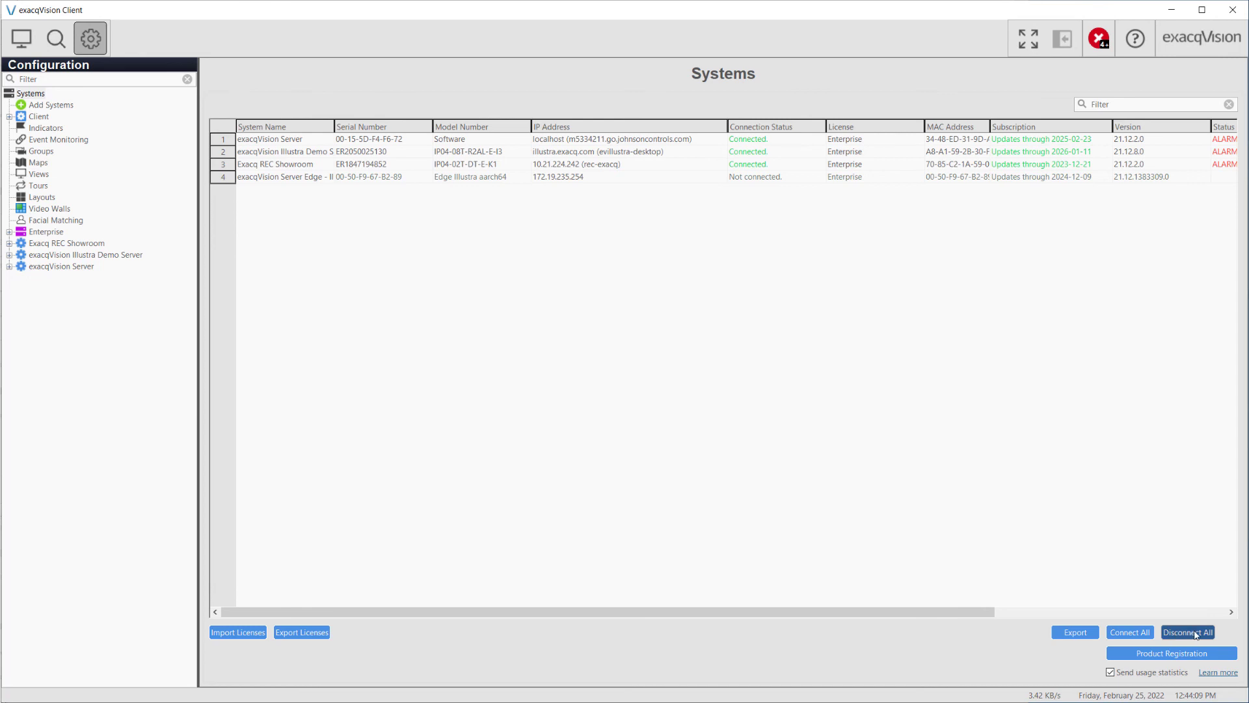
mouse_move(1230, 635)
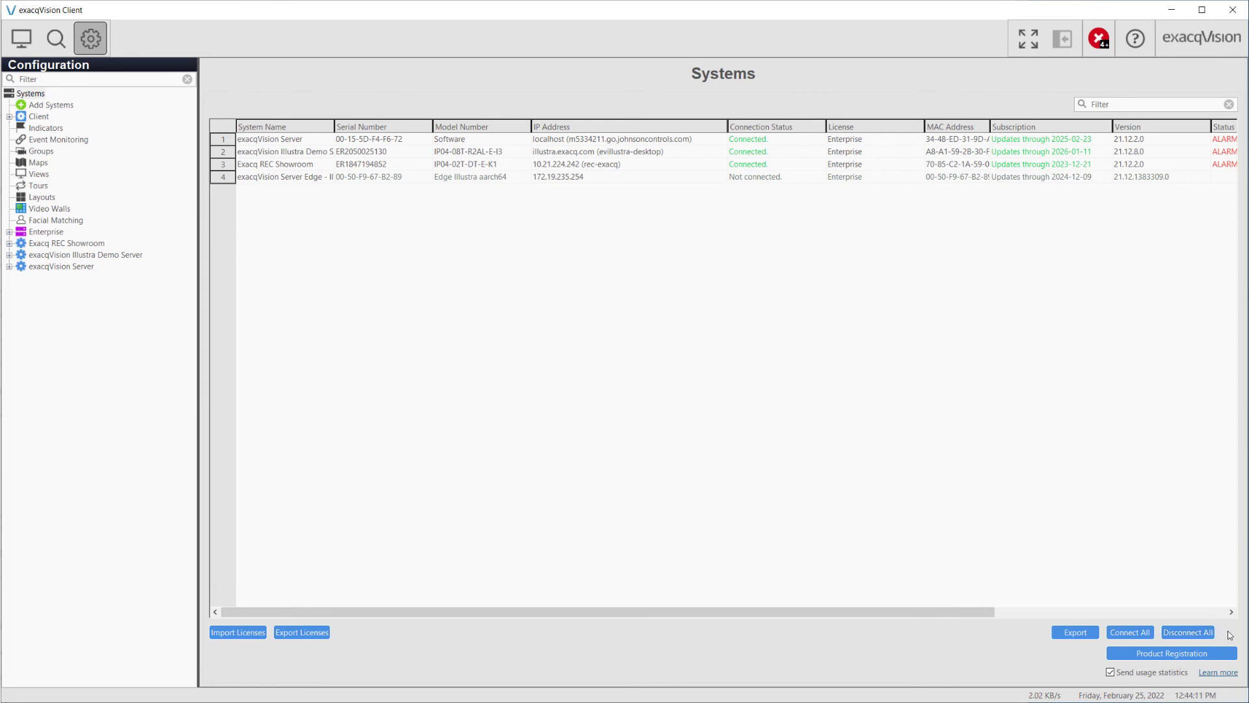
Disconnect from all four systems, then reconnect to all of them.
left_click(1187, 632)
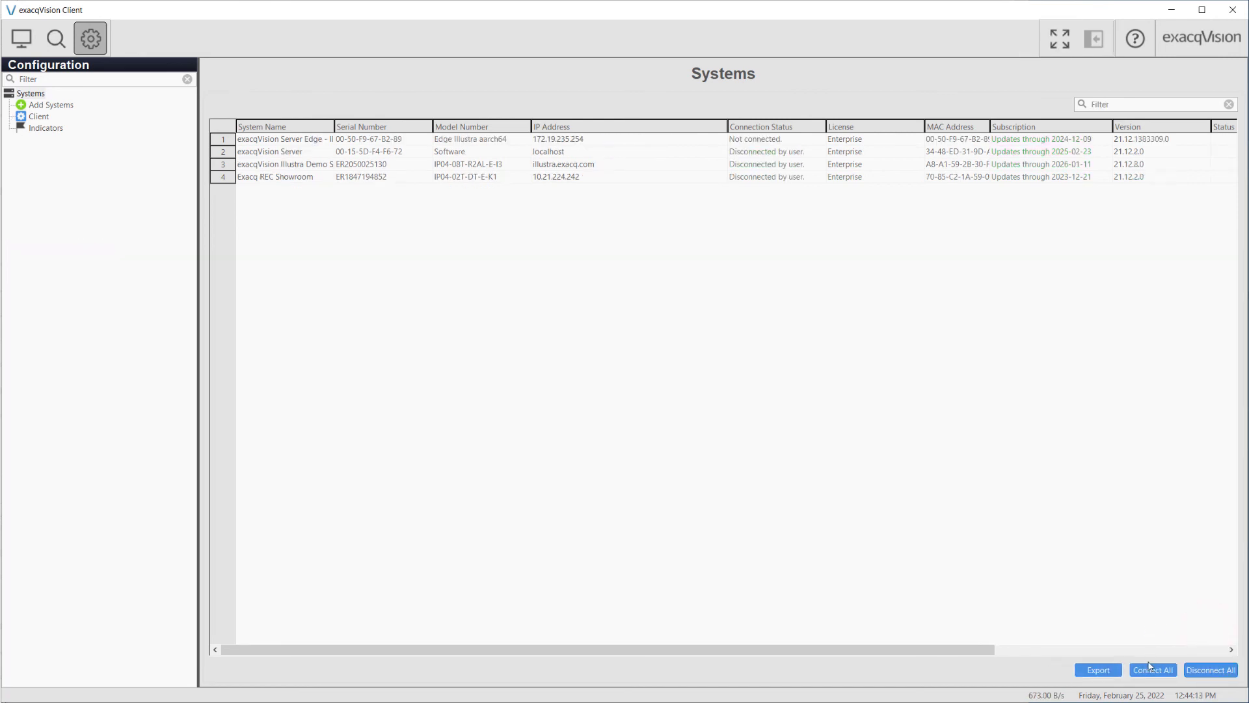
left_click(1152, 669)
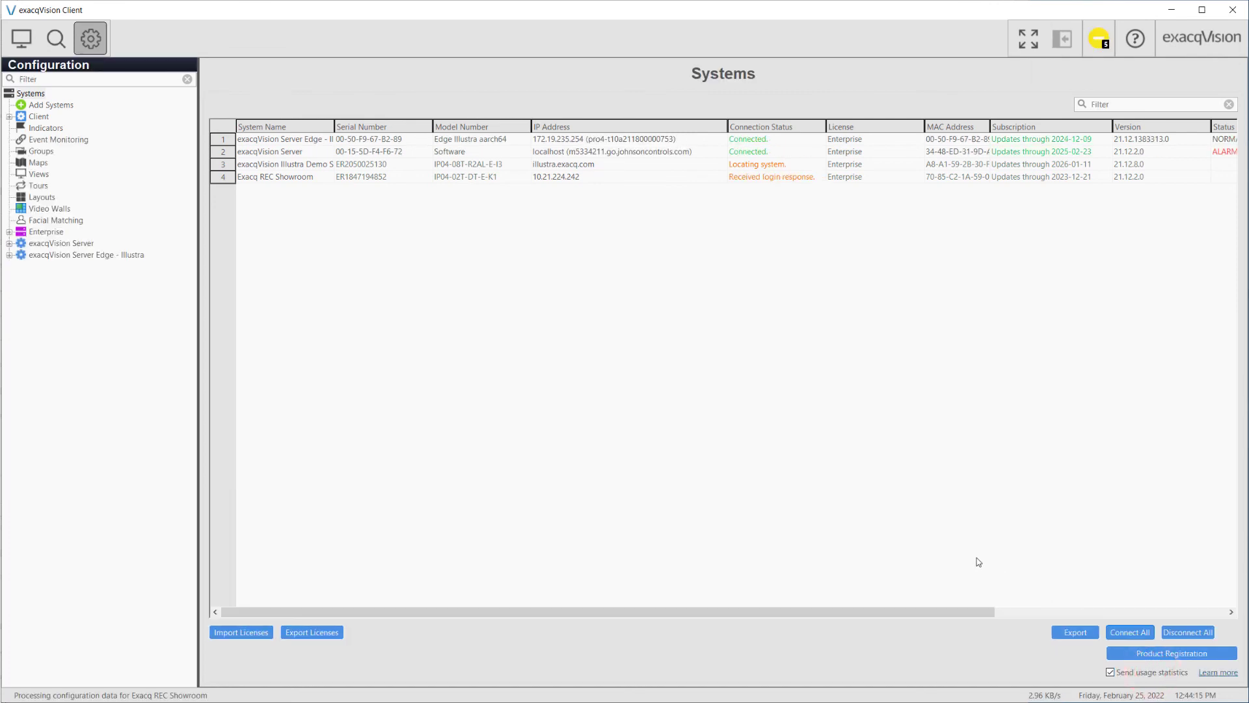